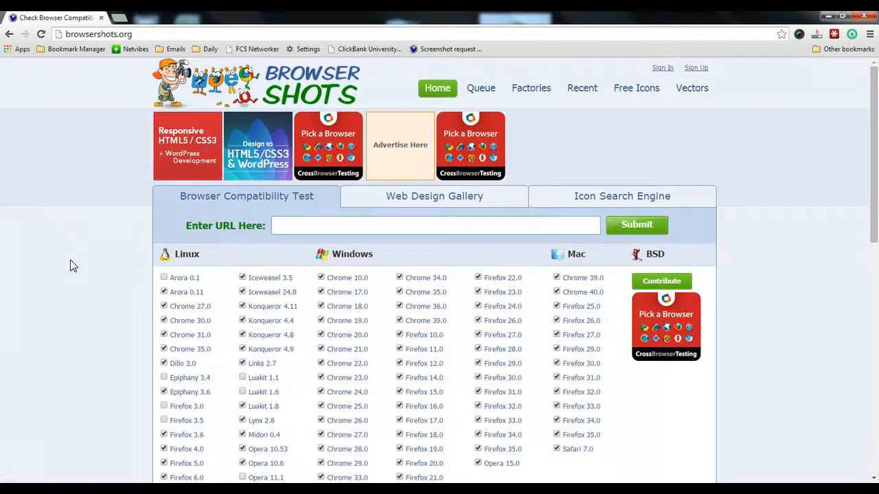
- Bring up the nature-health.com request group and its website overview of screenshot thumbnails
{"action": "scroll", "scroll_direction": "down", "scroll_amount": 3}
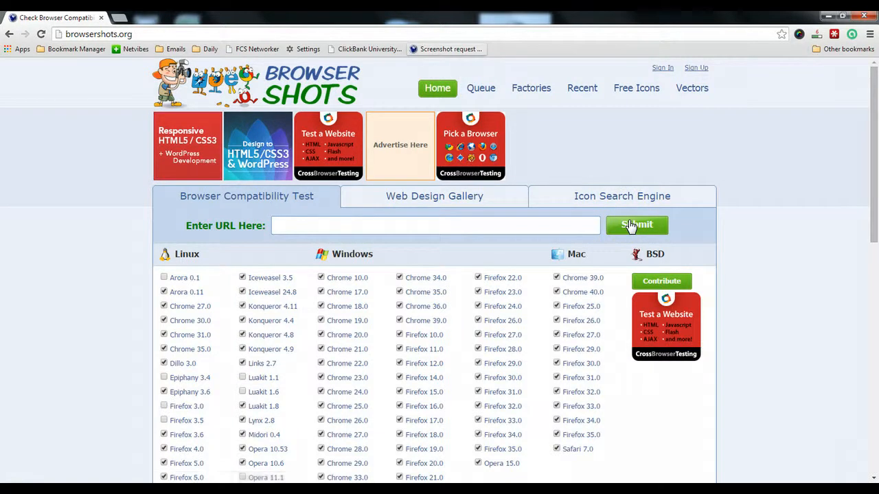
{"action": "left_click", "coordinate": [636, 226]}
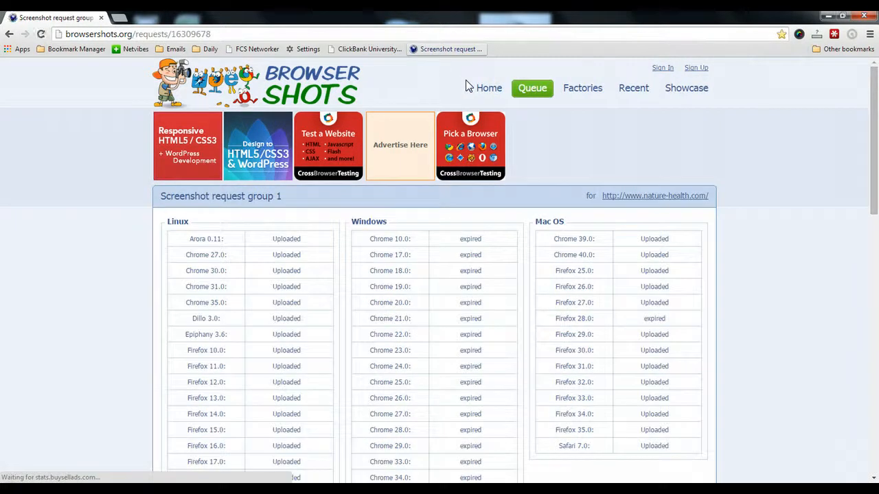
{"action": "left_click", "coordinate": [654, 195]}
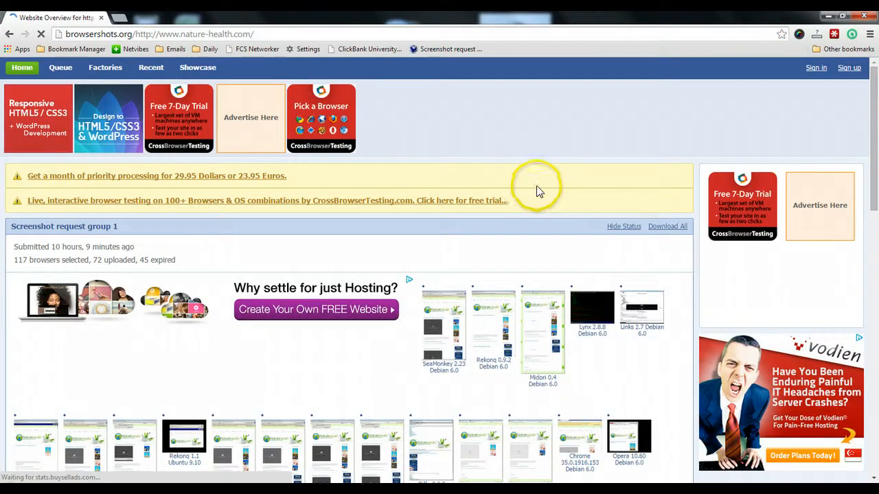
{"action": "scroll", "scroll_direction": "down", "scroll_amount": 3}
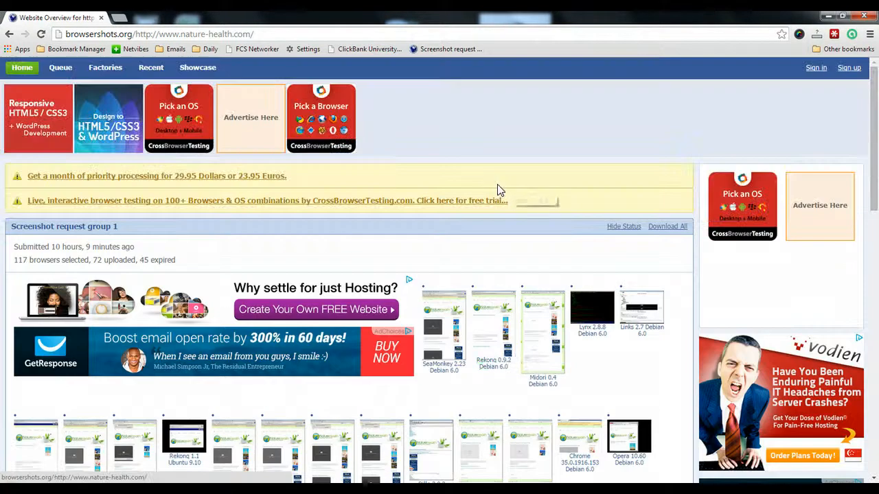
{"action": "left_click", "coordinate": [459, 136]}
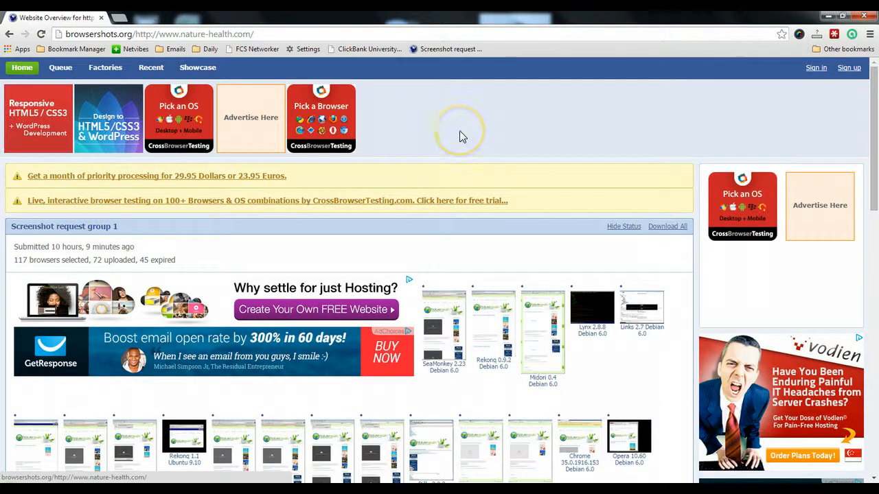
{"action": "scroll", "scroll_direction": "down", "scroll_amount": 3}
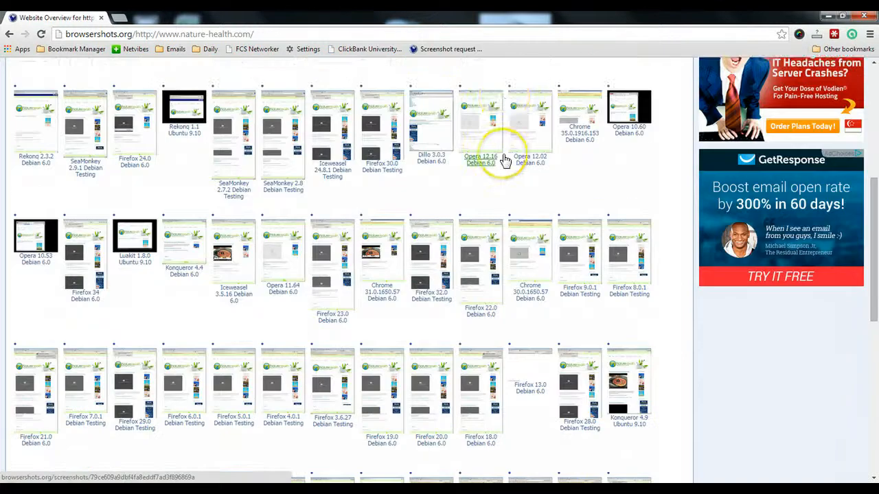
{"action": "scroll", "scroll_direction": "down", "scroll_amount": 3}
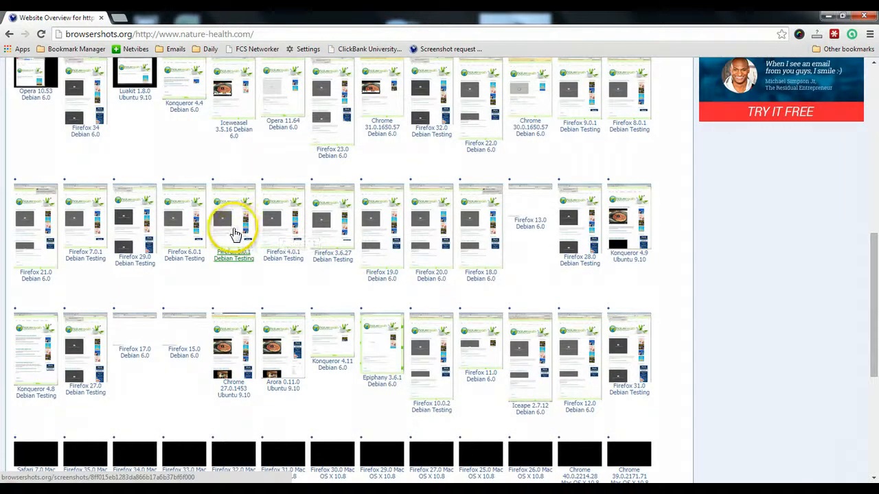
{"action": "left_click", "coordinate": [233, 220]}
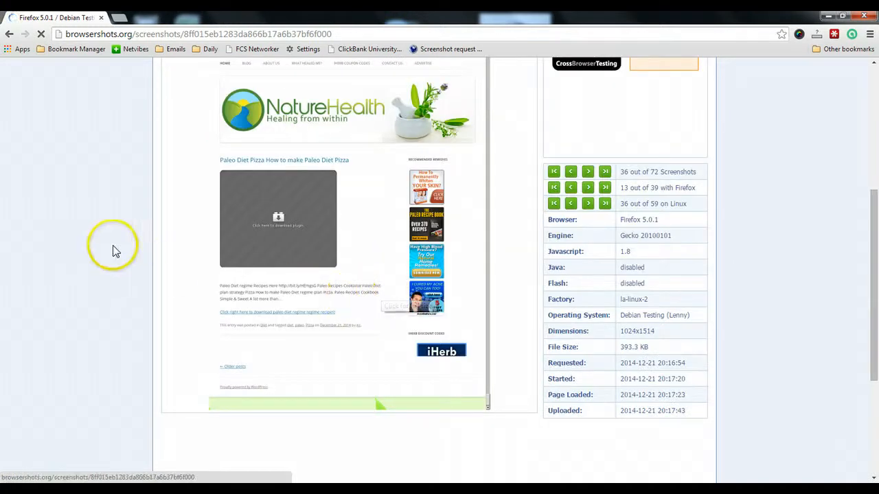
- Scroll up to the title heading of the Firefox 5.0.1 Debian Testing screenshot page
{"action": "scroll", "scroll_direction": "up", "scroll_amount": 3}
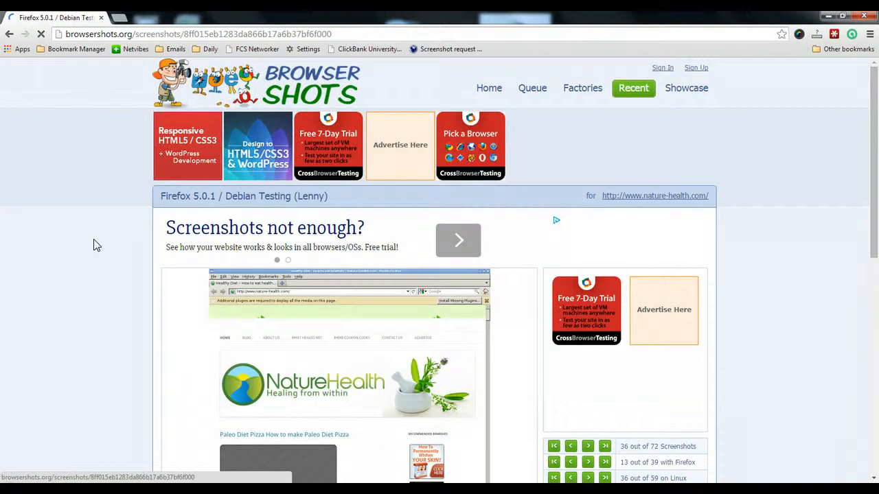